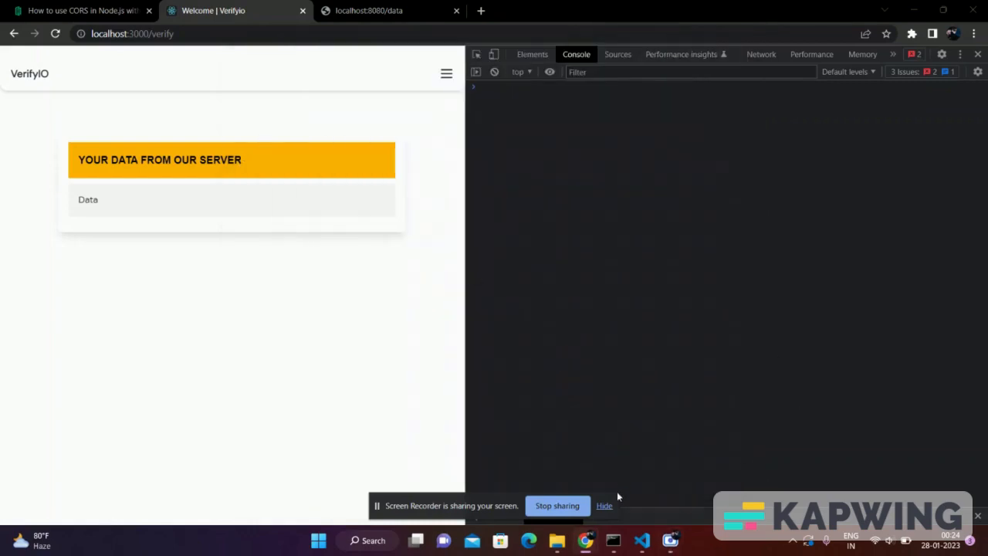
- Check the Verify page's empty console, then bring the Verify.js code up in VS Code
click(604, 506)
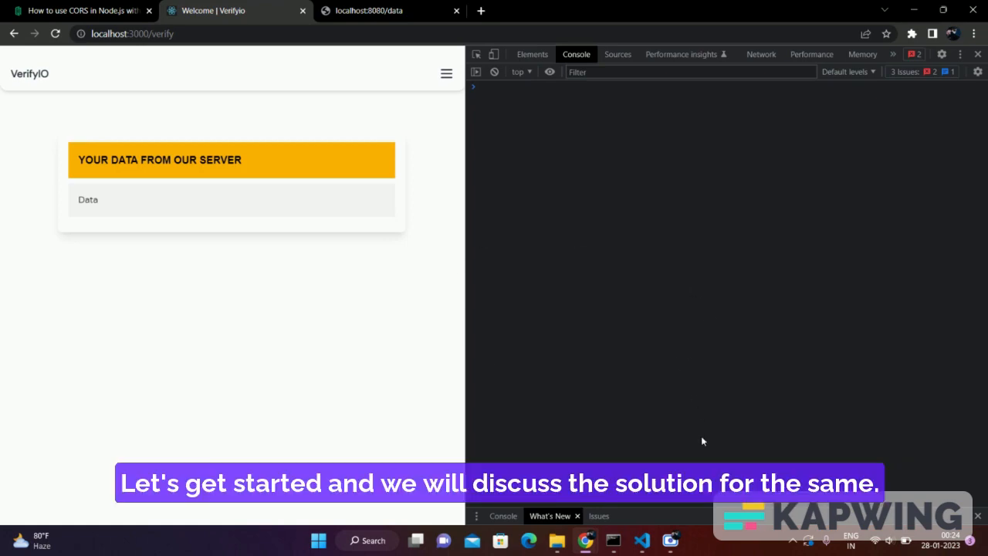
click(642, 540)
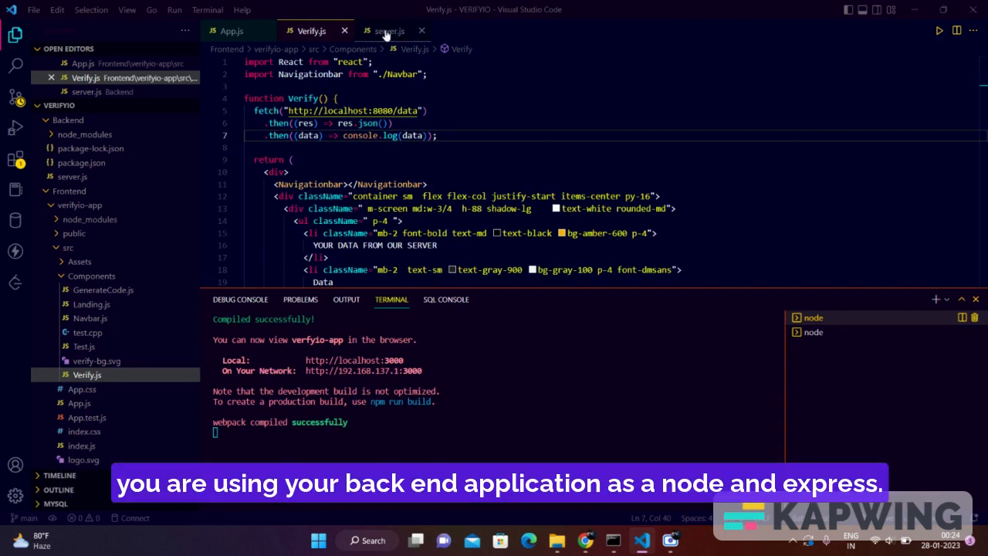
mouse_move(386, 30)
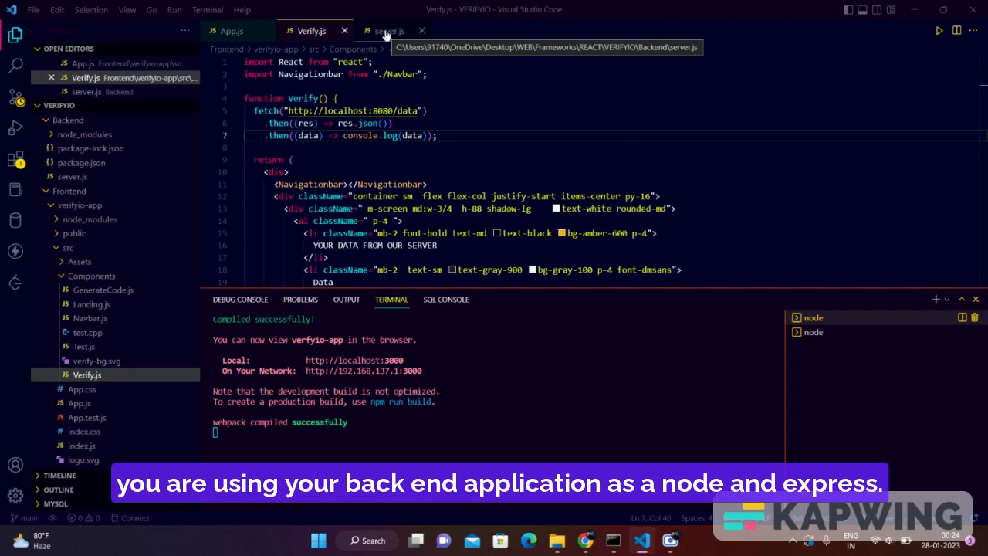
- Highlight the data array in server.js, return to Verify.js, then switch back to Chrome
click(386, 31)
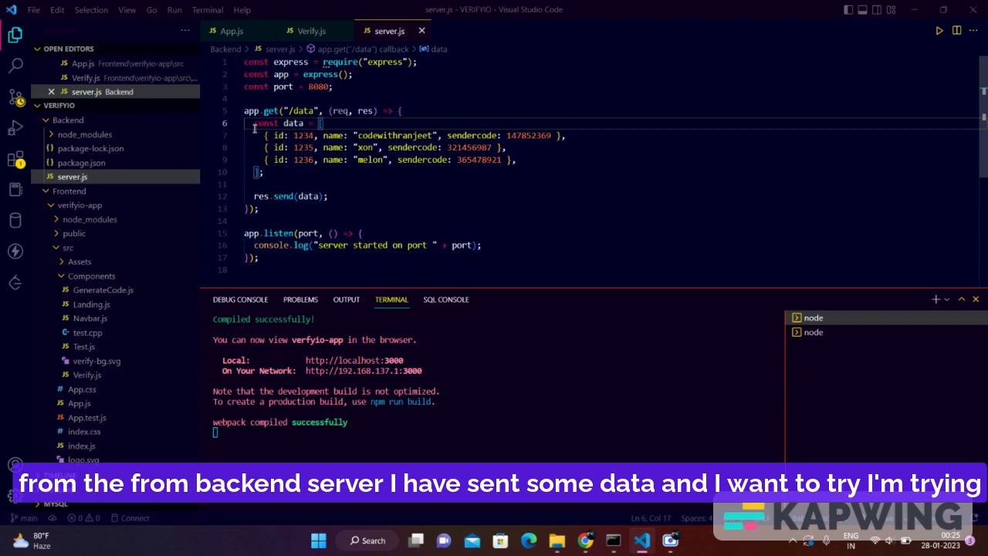
drag(254, 123, 263, 171)
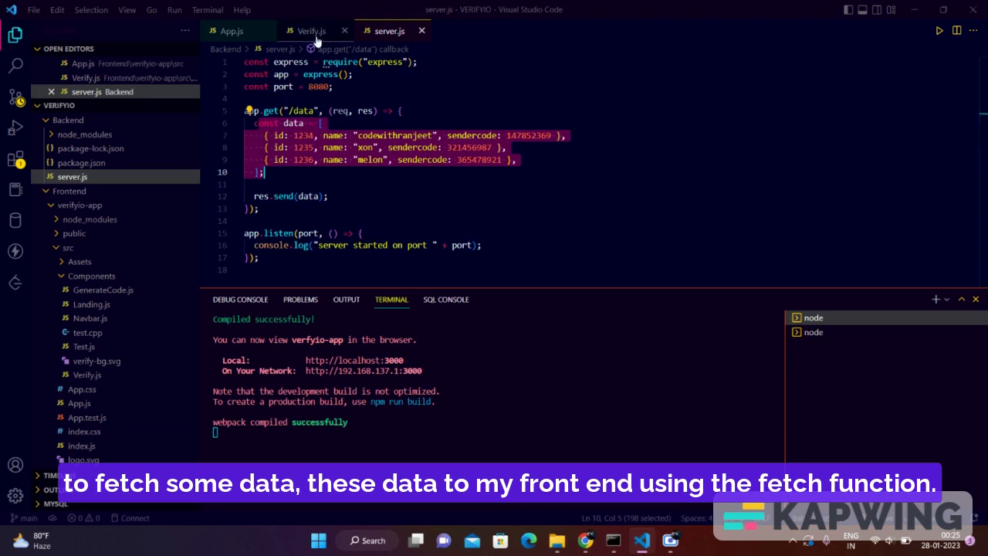
click(311, 31)
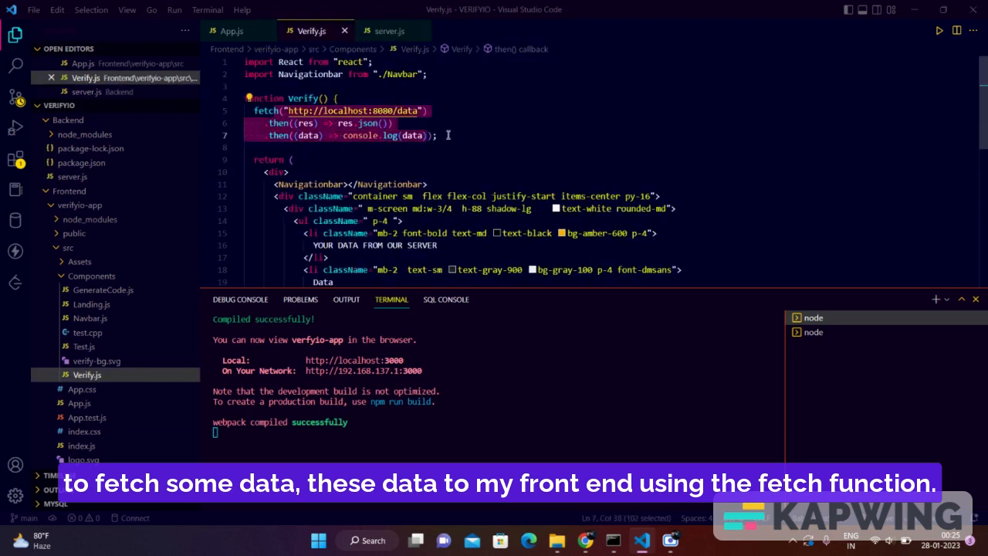
click(437, 135)
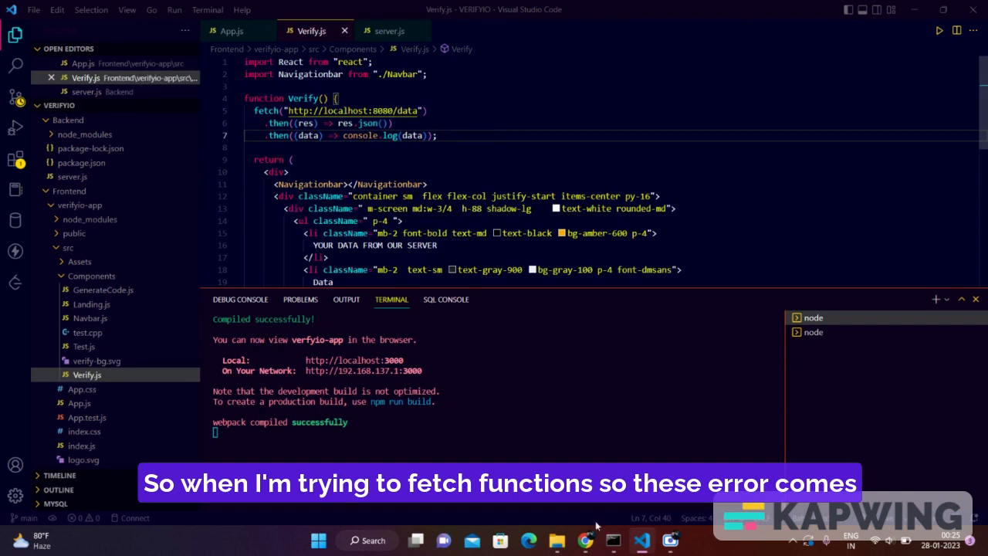
mouse_move(586, 540)
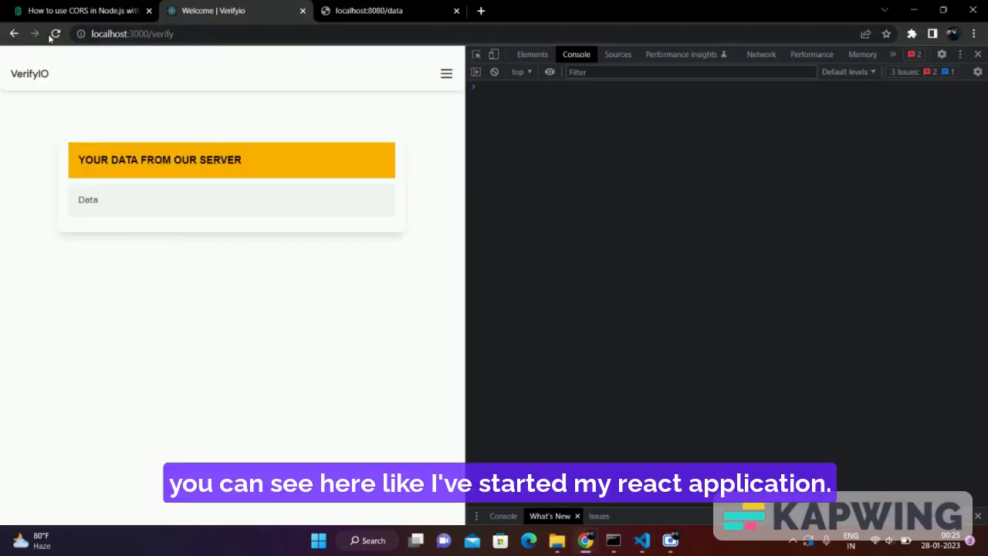
- Reload the Verify page twice to surface CORS-blocked fetch errors for localhost:8080/data
click(54, 34)
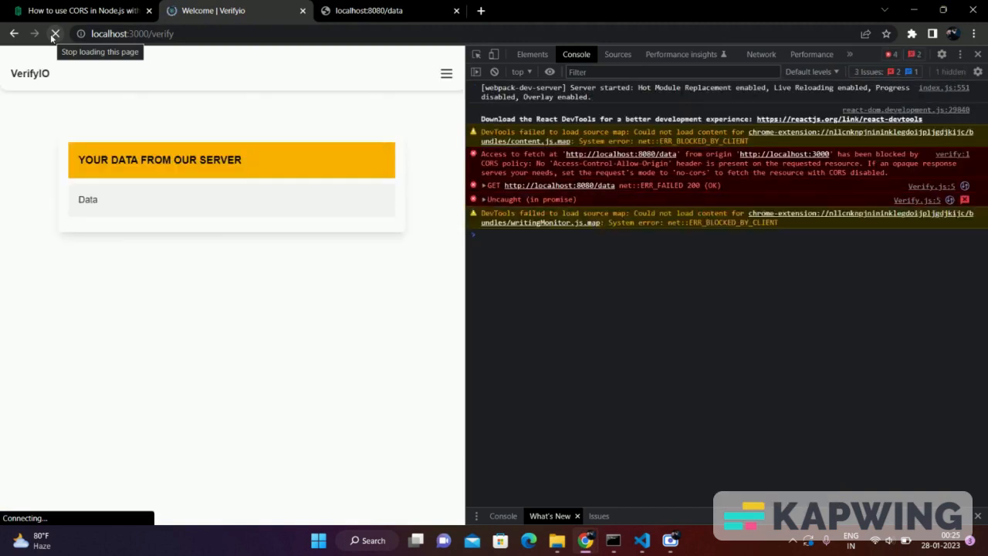
click(54, 33)
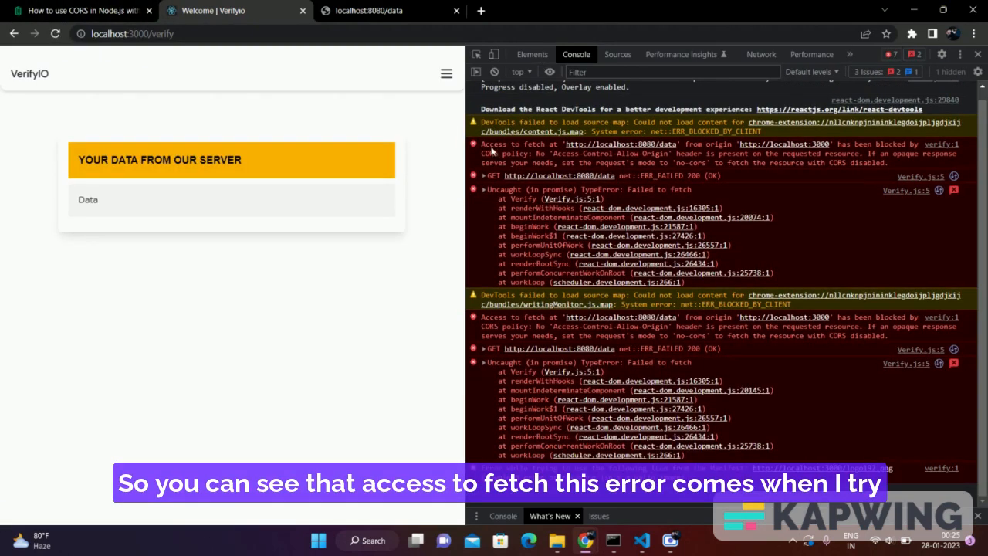
mouse_move(860, 163)
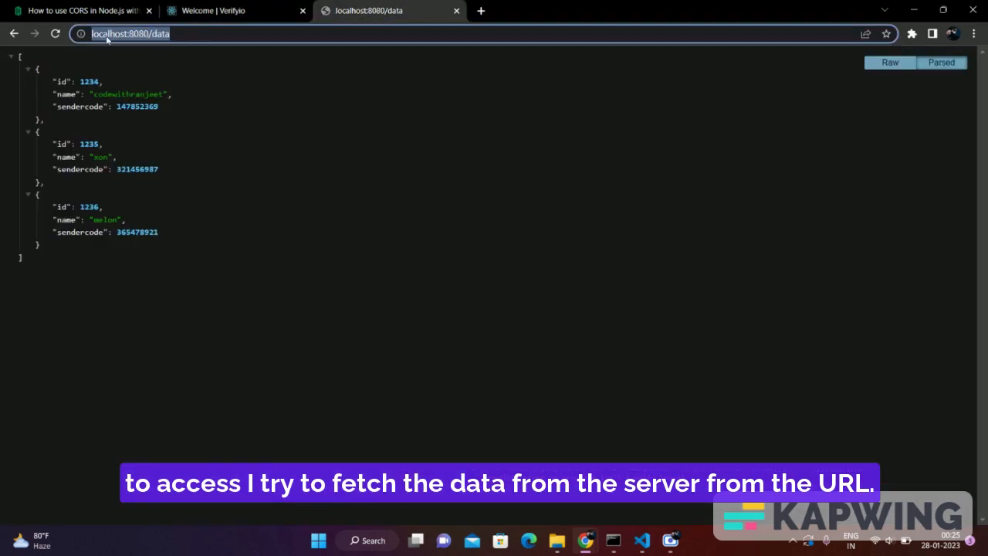
mouse_move(164, 71)
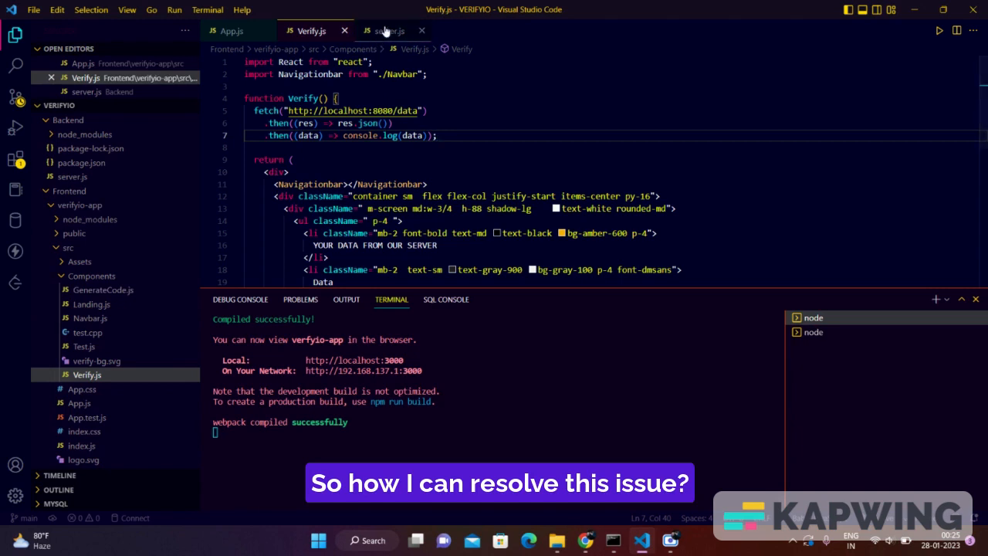
- From server.js, stop the nodemon backend in its terminal with Ctrl+C
click(388, 30)
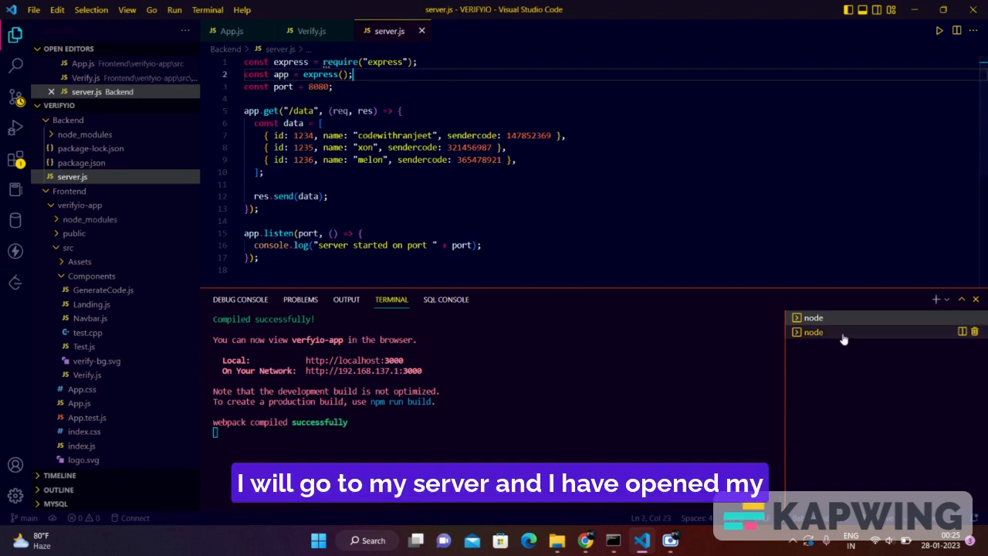
click(813, 332)
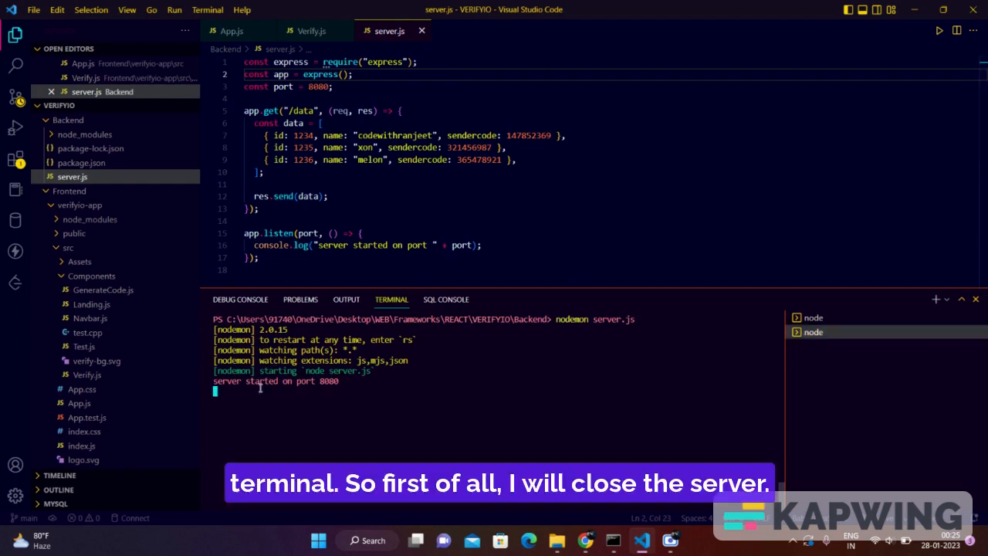
key(ctrl+c)
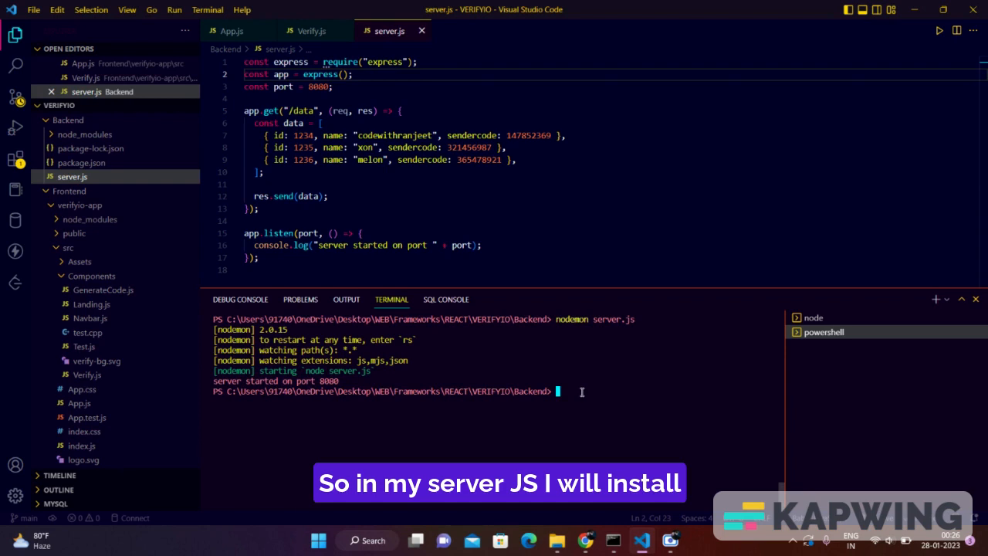
- Install the cors package in the Backend folder, then collapse the src folder
text(npmi)
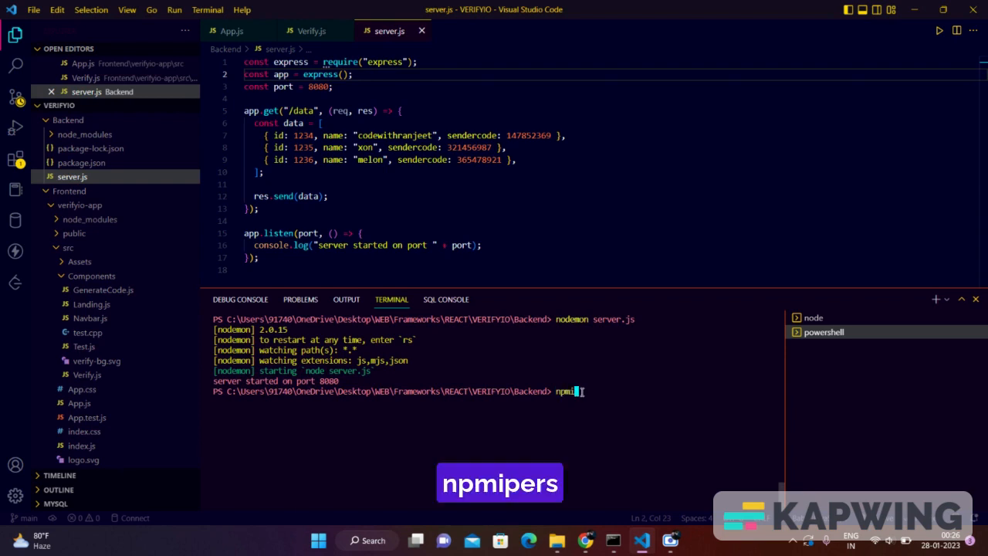
text(i)
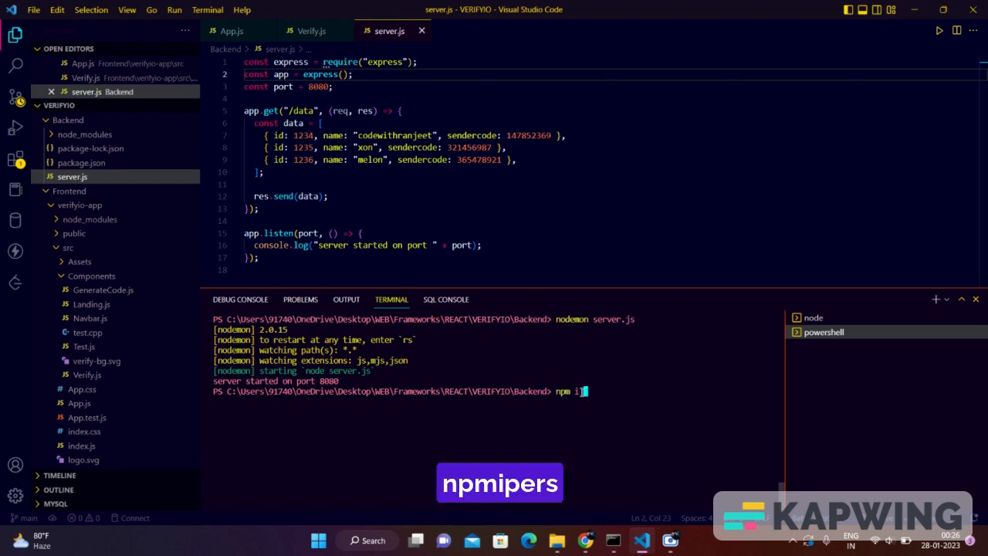
text(cors)
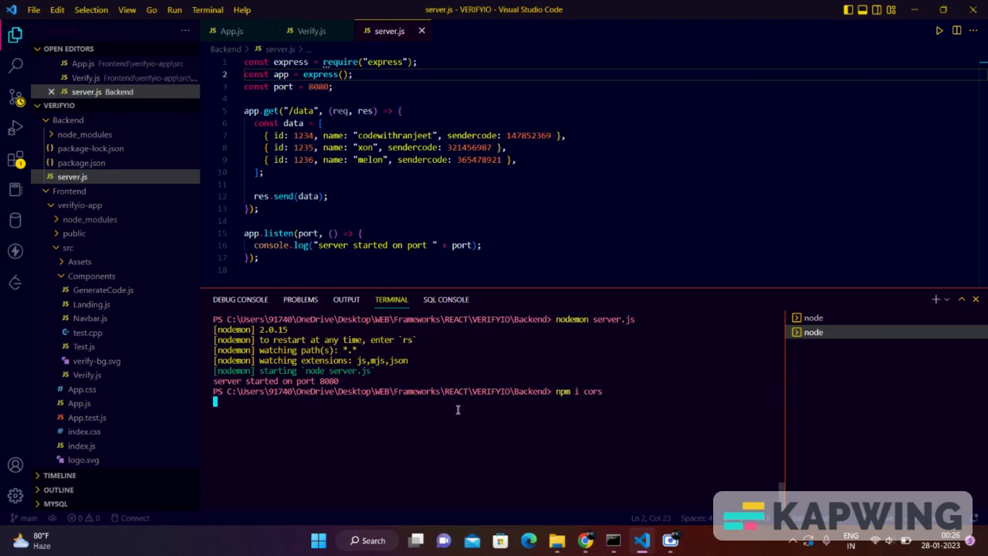
mouse_move(388, 290)
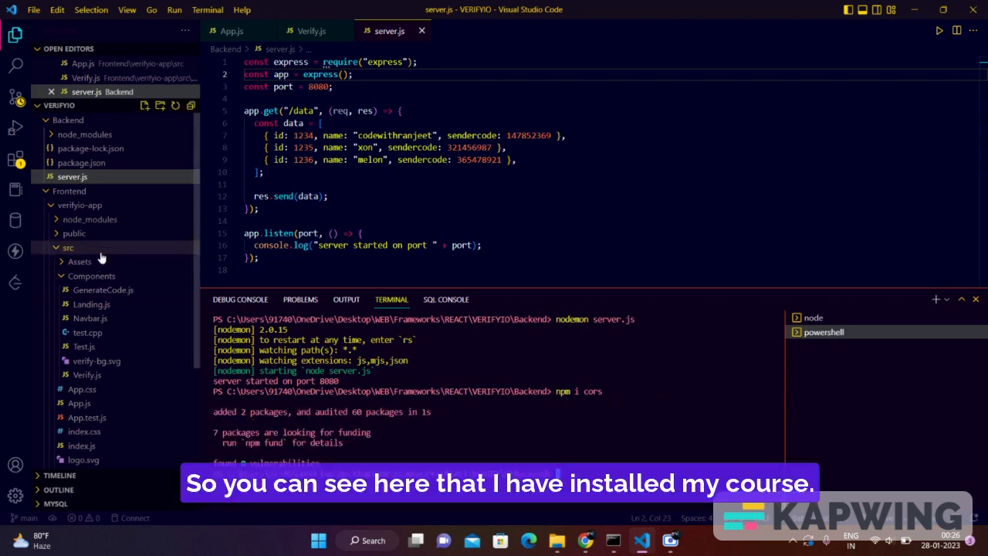
click(68, 247)
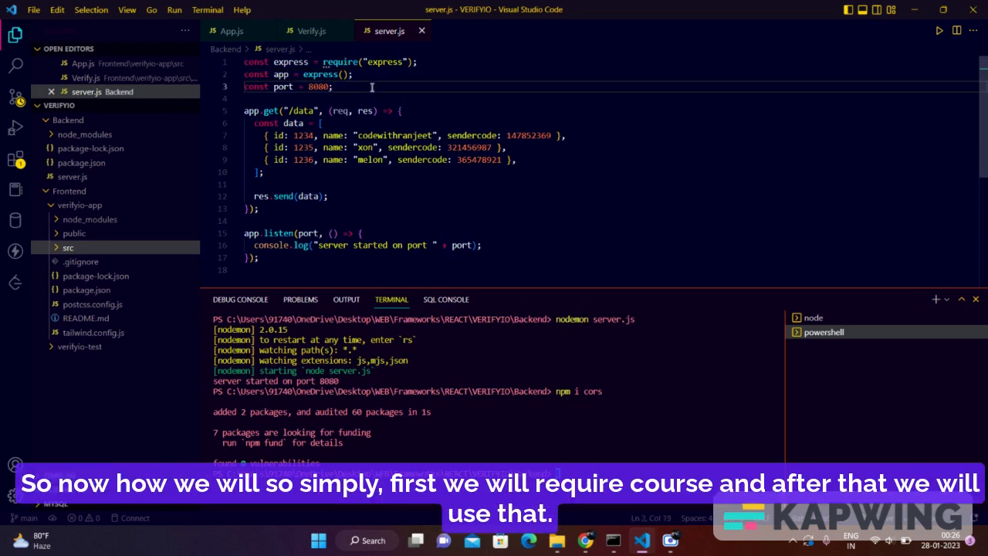
- Add 'const cors = require("cors");' below the port constant in server.js
text(const cors = require("cors");)
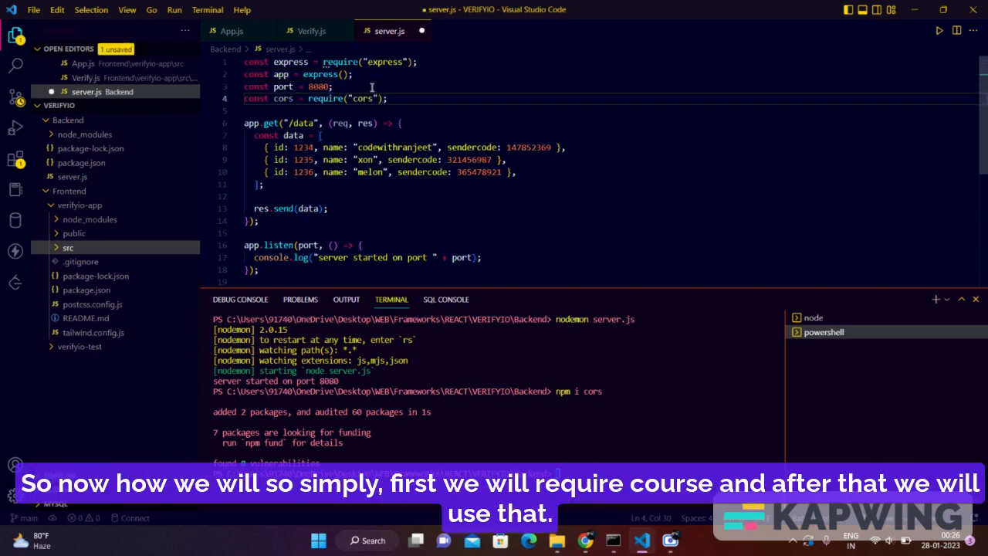
key(Return)
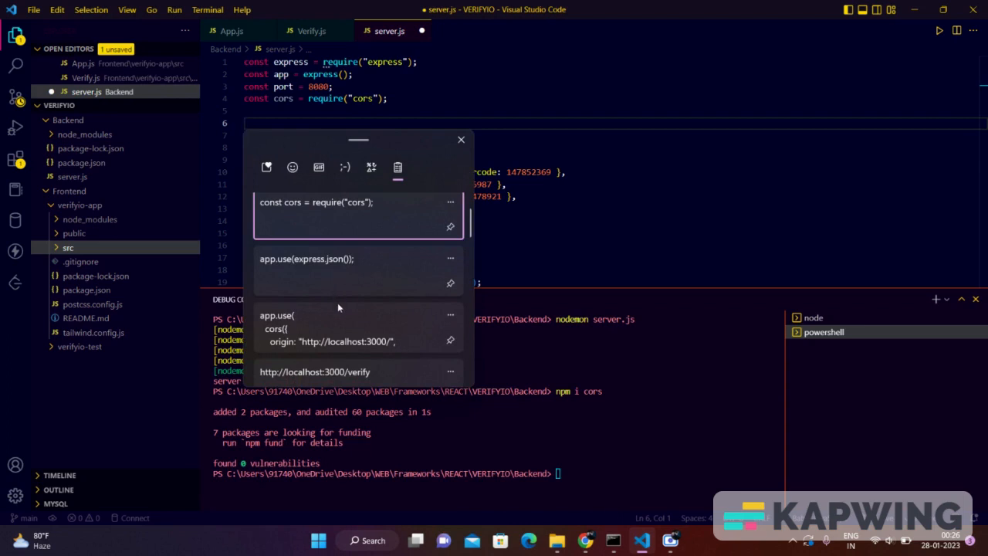
mouse_move(334, 338)
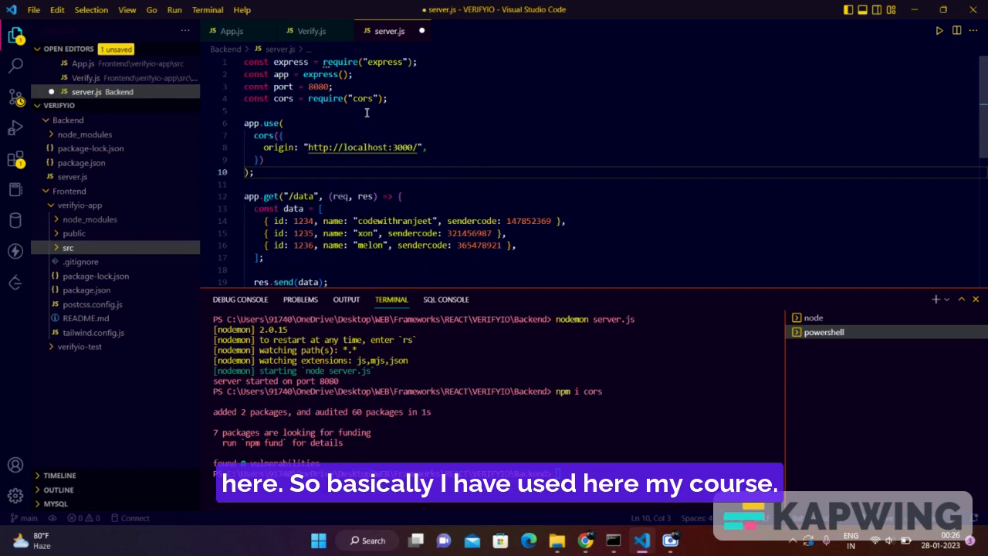
mouse_move(371, 119)
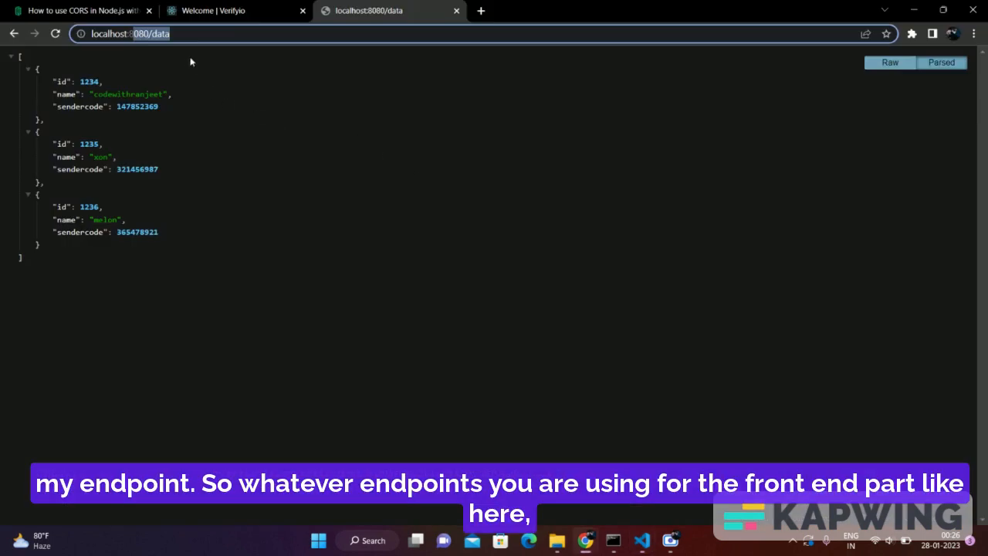
- Reload the Verify page, which shows connection-refused fetch errors, then return to VS Code
click(236, 10)
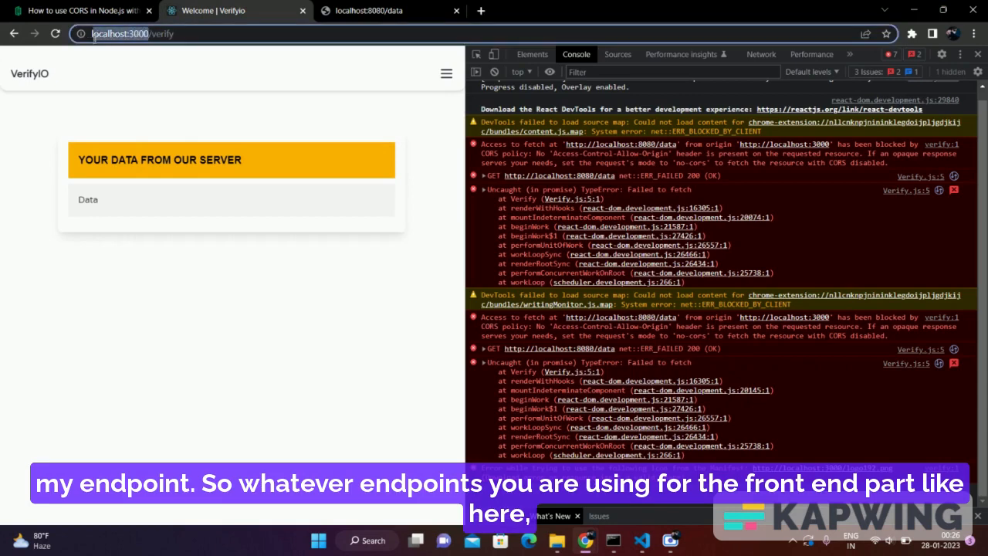
click(642, 540)
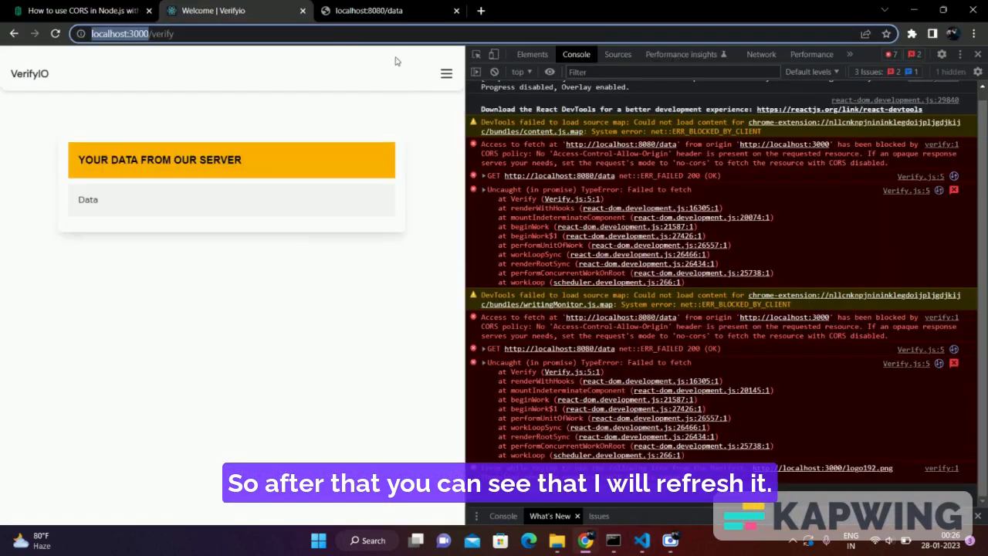
key(F5)
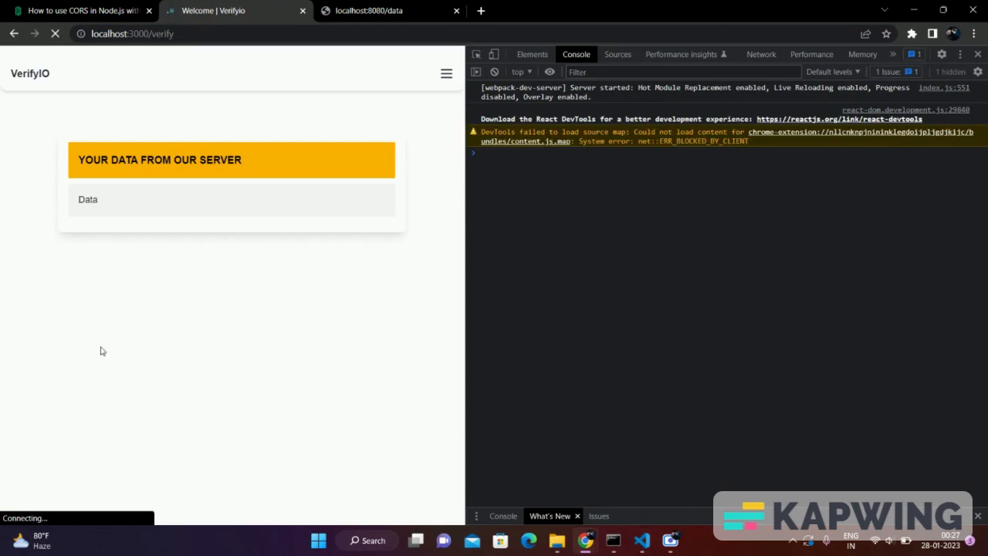
click(55, 33)
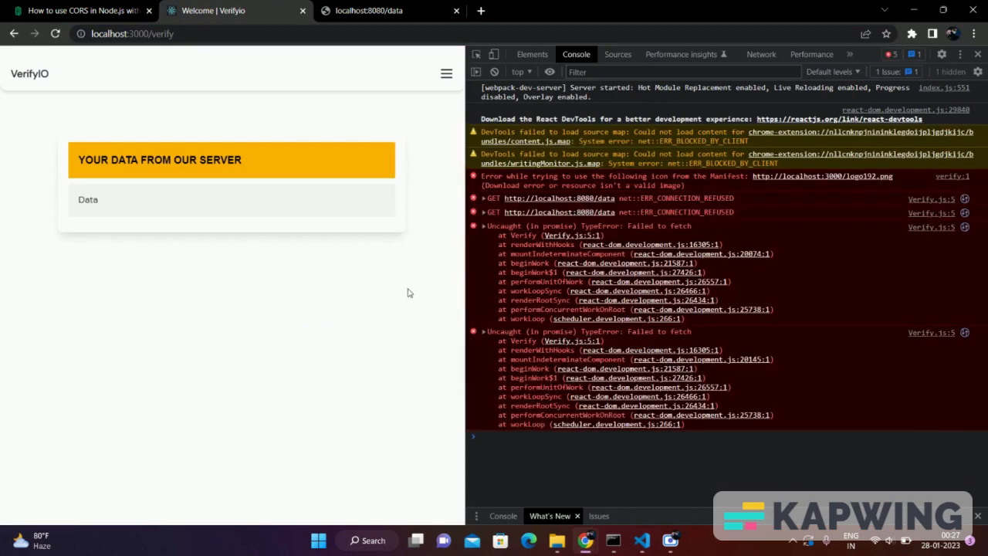
click(641, 540)
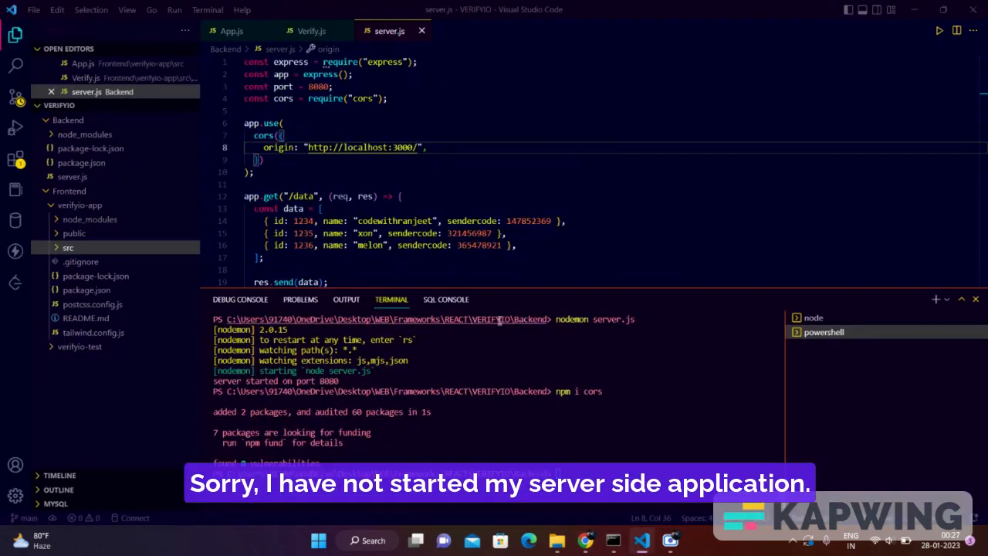
mouse_move(814, 318)
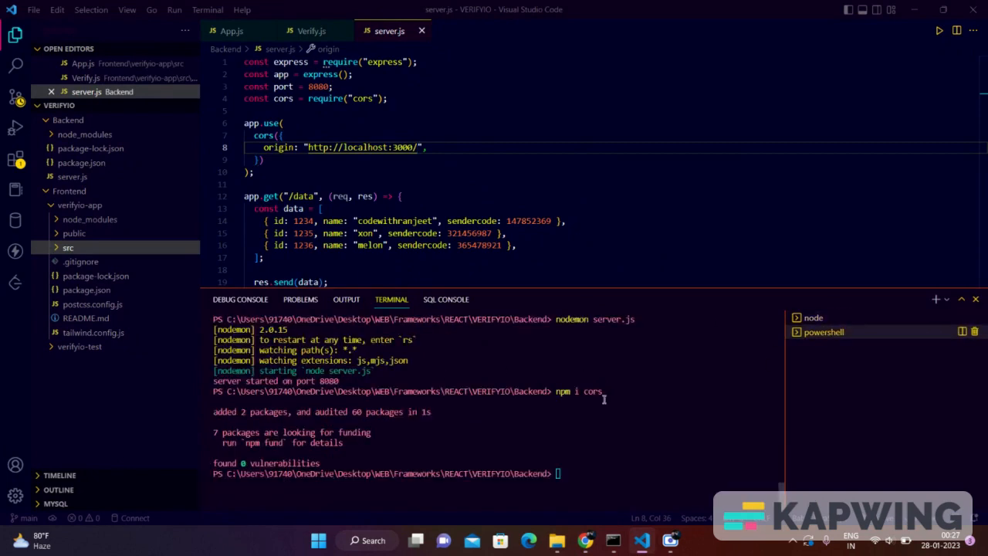
- Run 'npm i cors' again in the VS Code terminal
text(npm i cors)
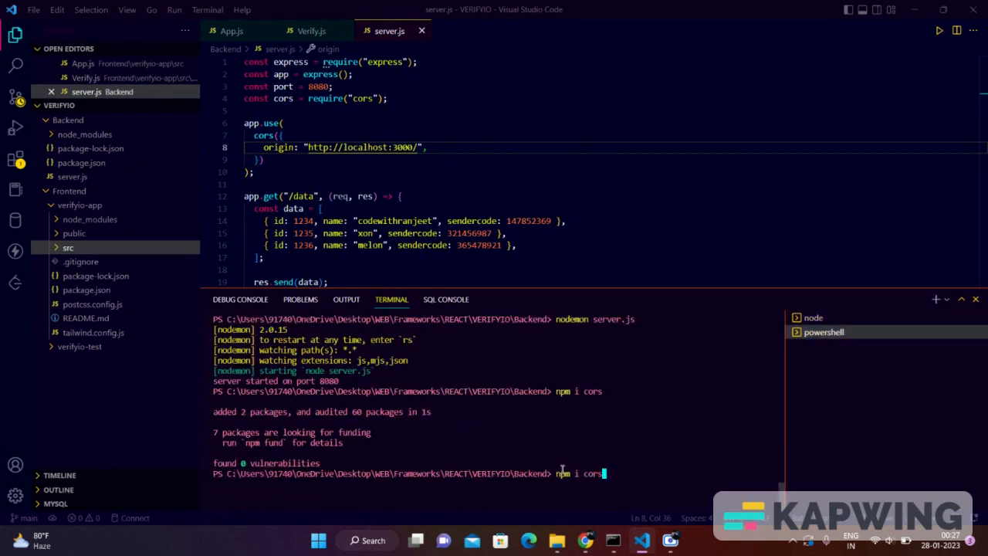
key(Return)
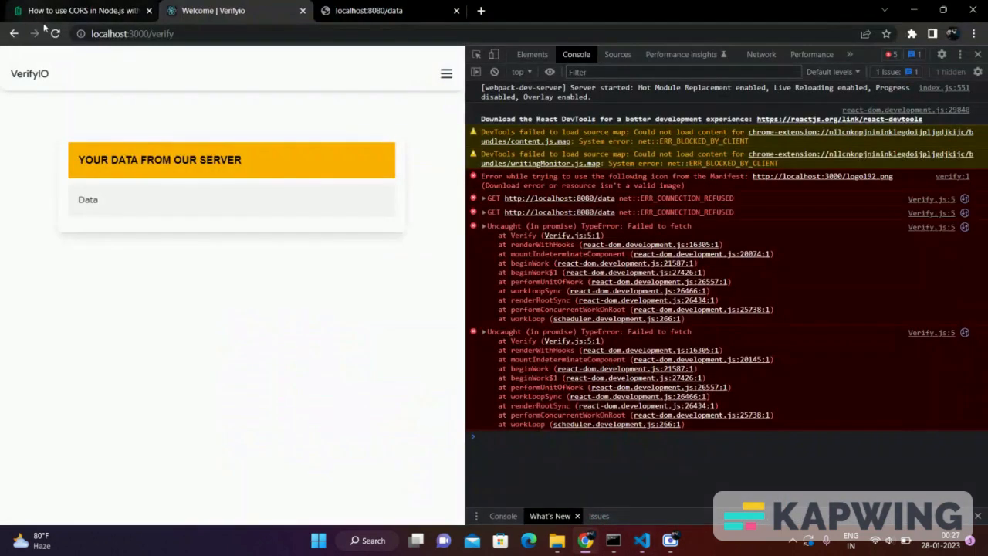
- Reload until the console logs Array(3), expand its first record, then return to VS Code
click(54, 33)
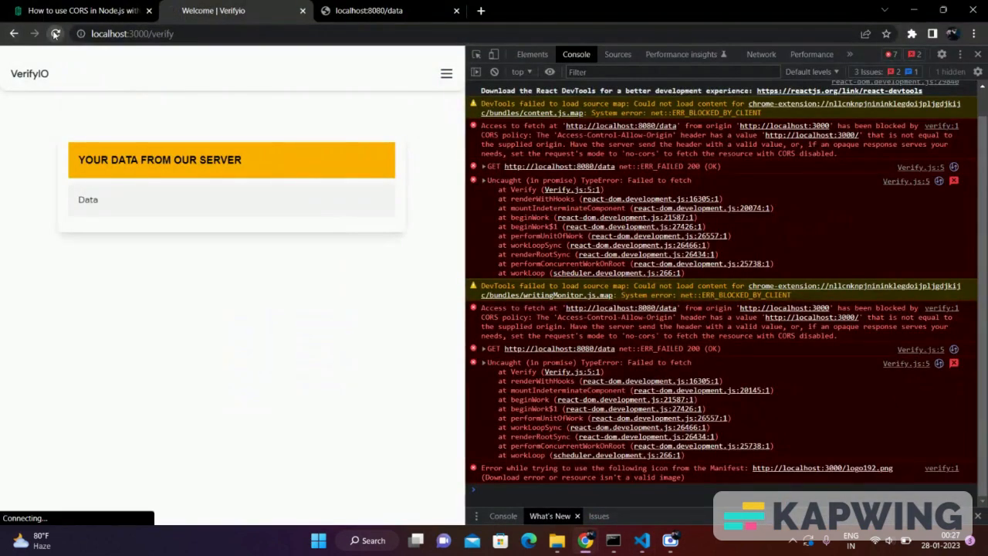
click(55, 33)
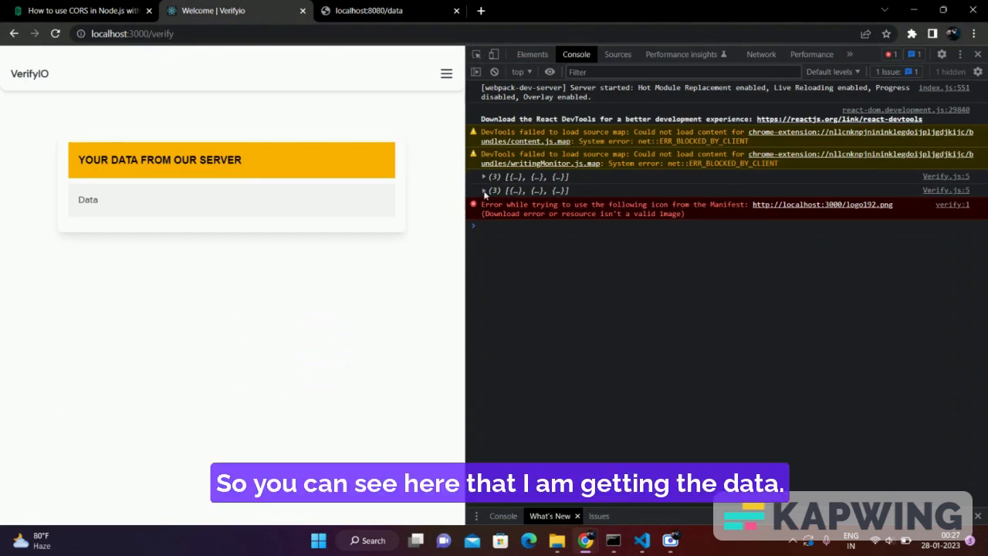
click(484, 191)
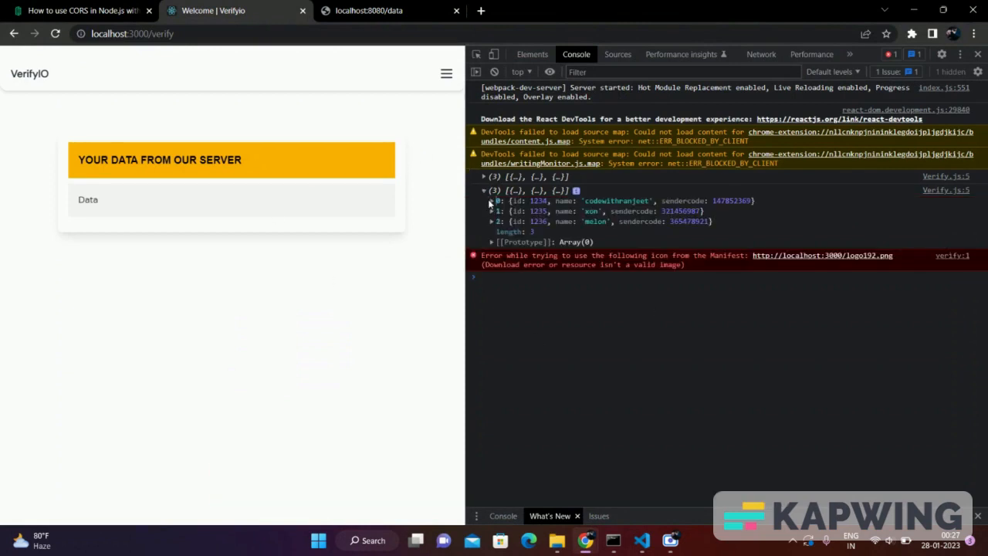
click(492, 201)
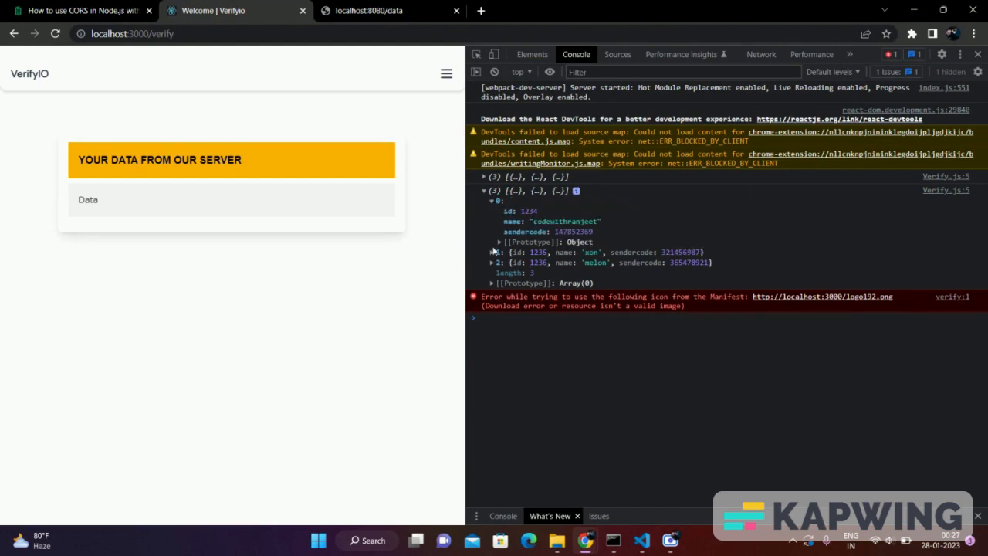
click(492, 252)
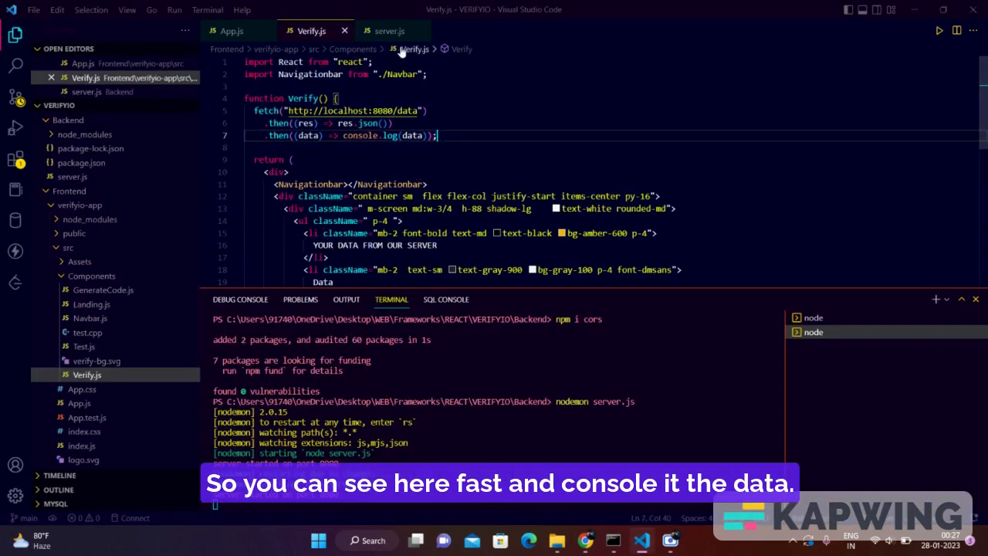
- Switch editor tabs to review the code that fetches and logs the data
click(389, 31)
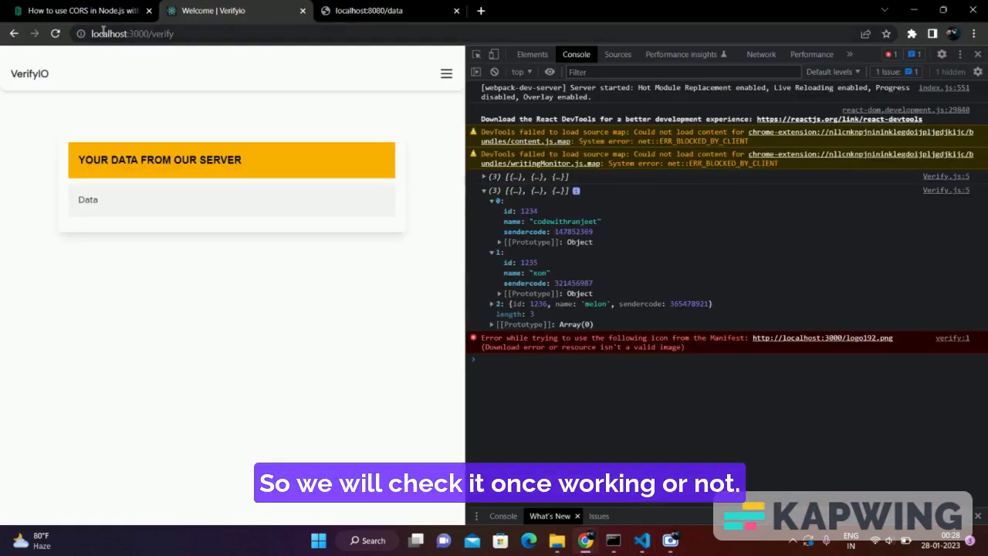
- Reload the verify page and expand the logged three-record array, ending on the 'melon' record, with no CORS errors
click(55, 33)
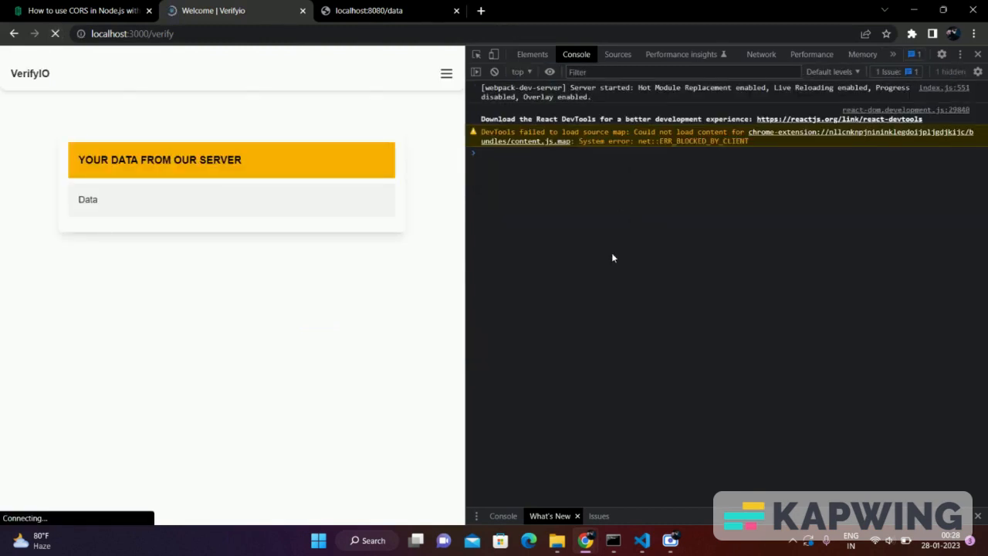
click(484, 191)
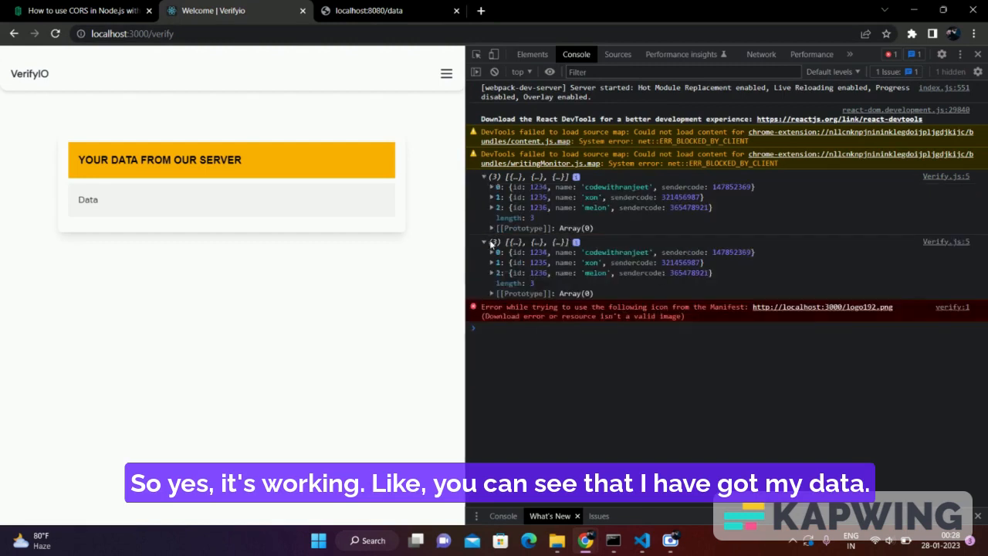
click(492, 252)
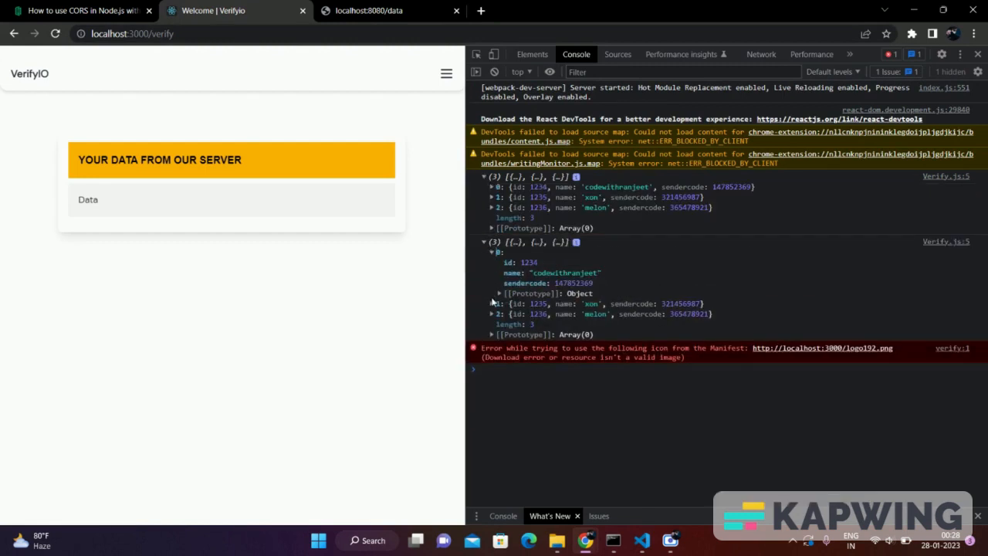
click(492, 303)
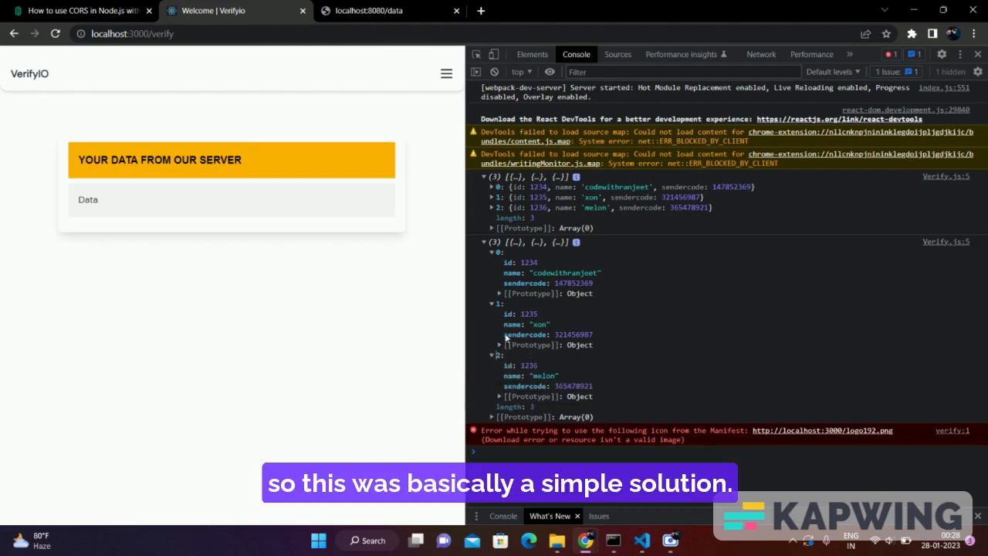
click(491, 252)
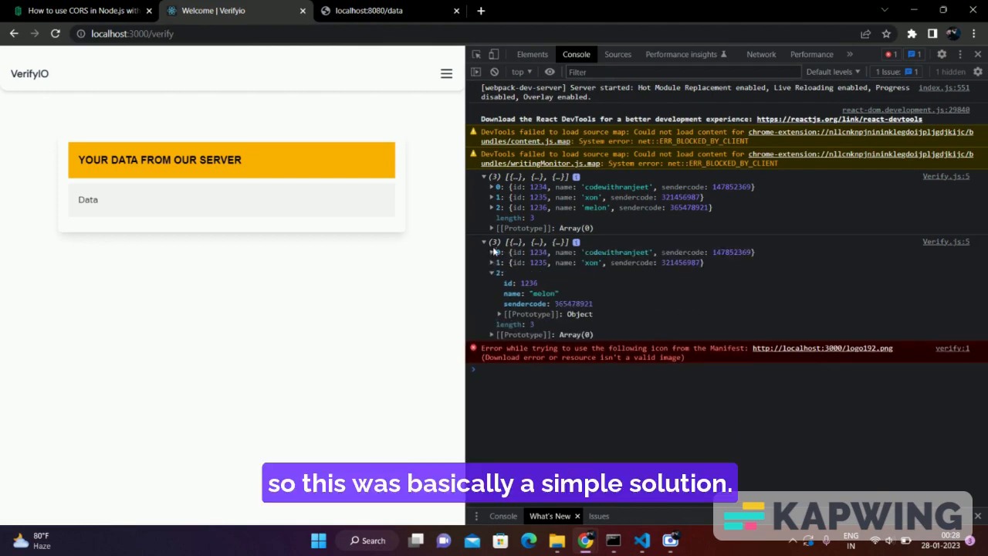
click(642, 540)
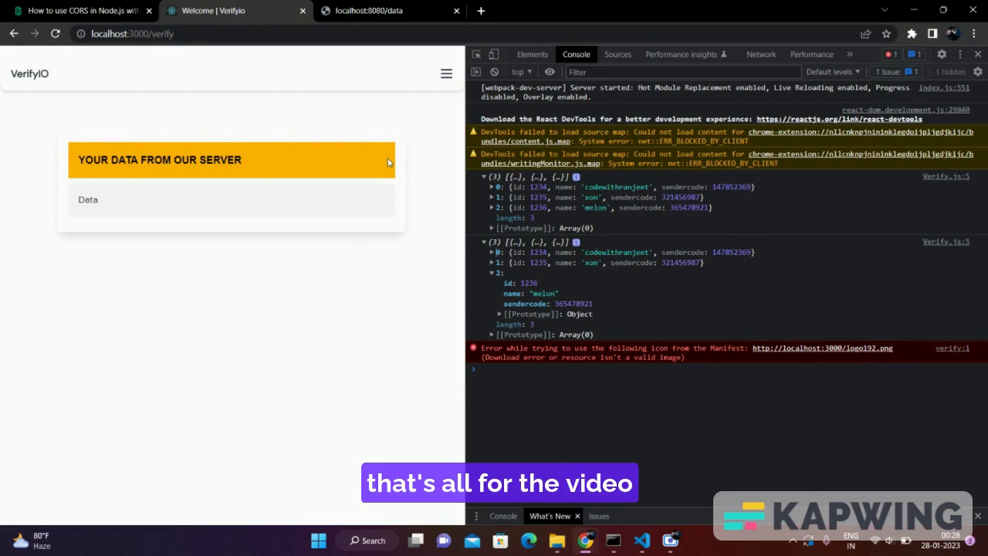
mouse_move(669, 539)
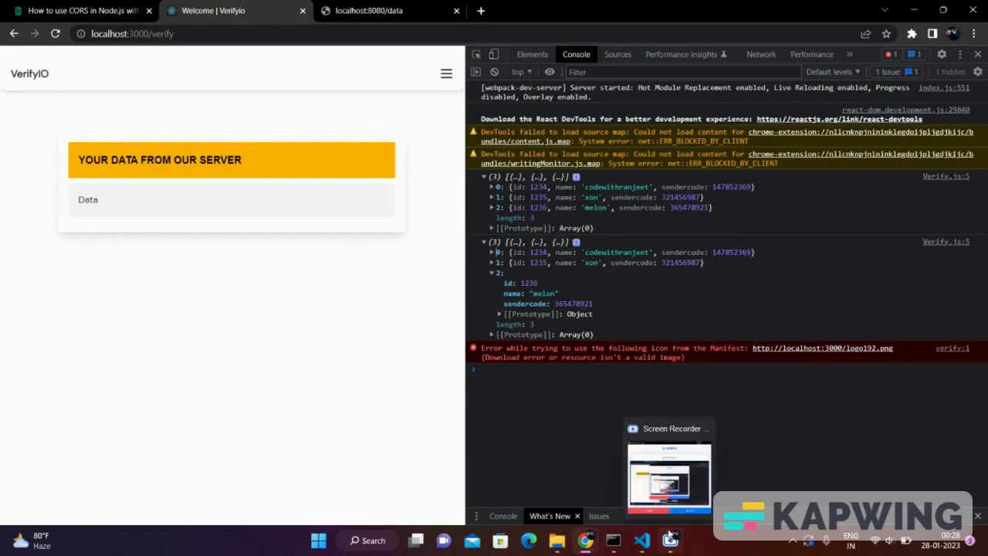
click(668, 475)
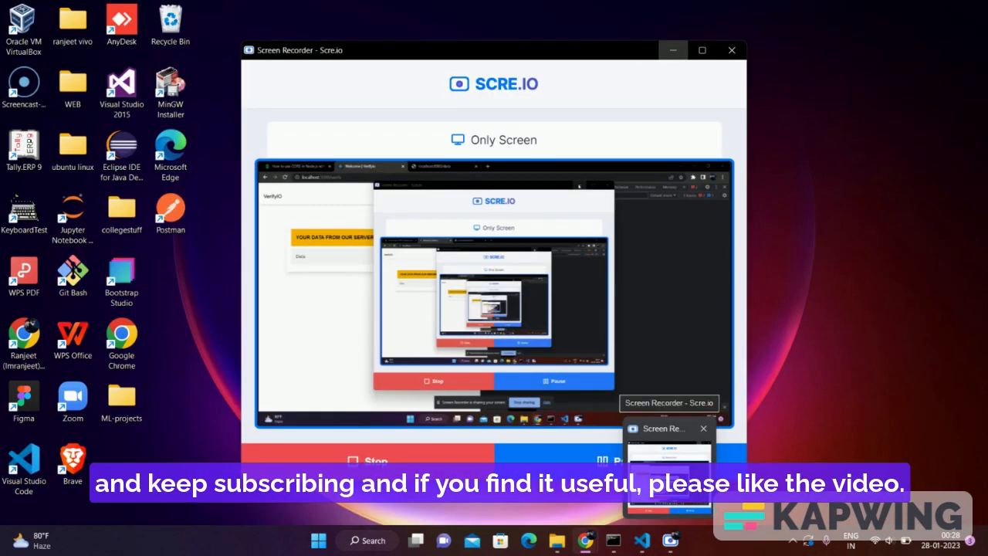